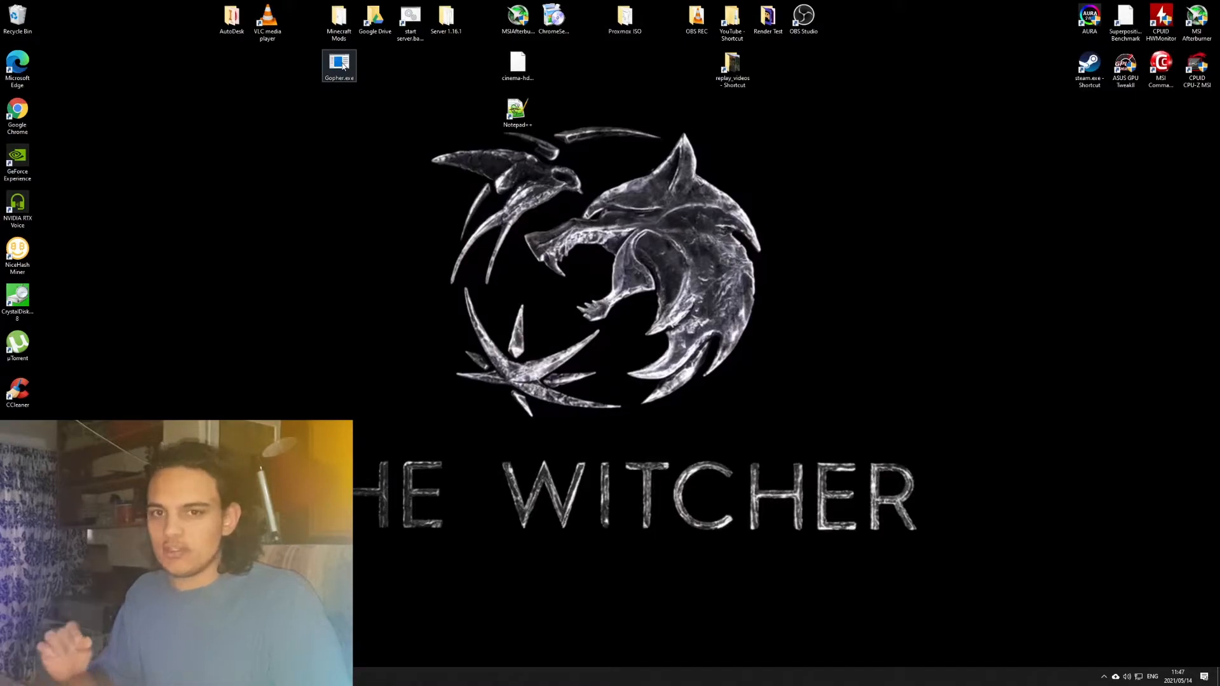
- Launch Gopher360 by double-clicking Gopher.exe on the desktop
double_click(338, 61)
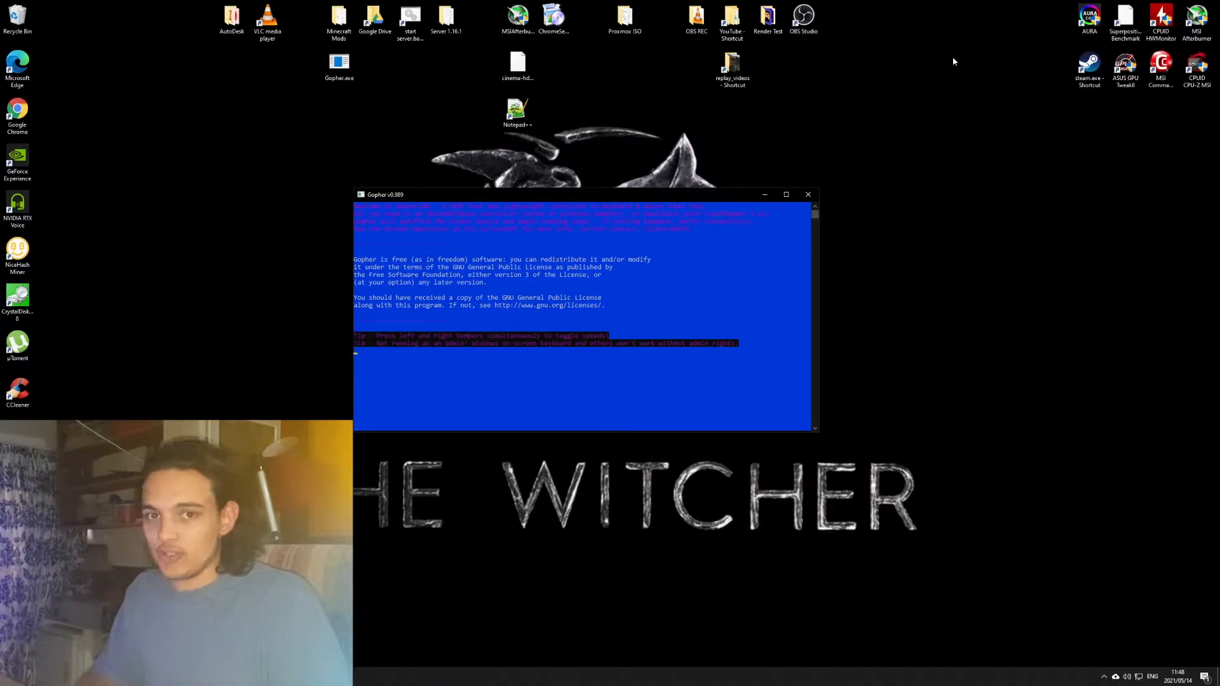
mouse_move(887, 187)
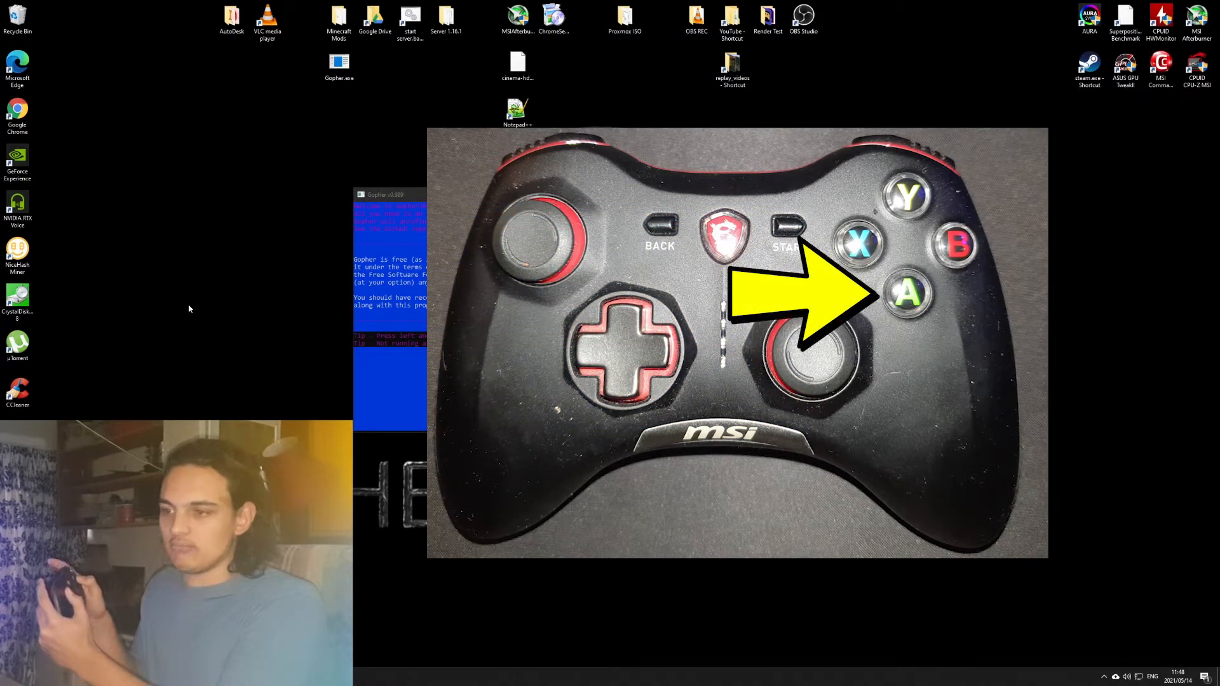
- Right-click with the controller to test clicking before hiding the Gopher360 console
right_click(189, 309)
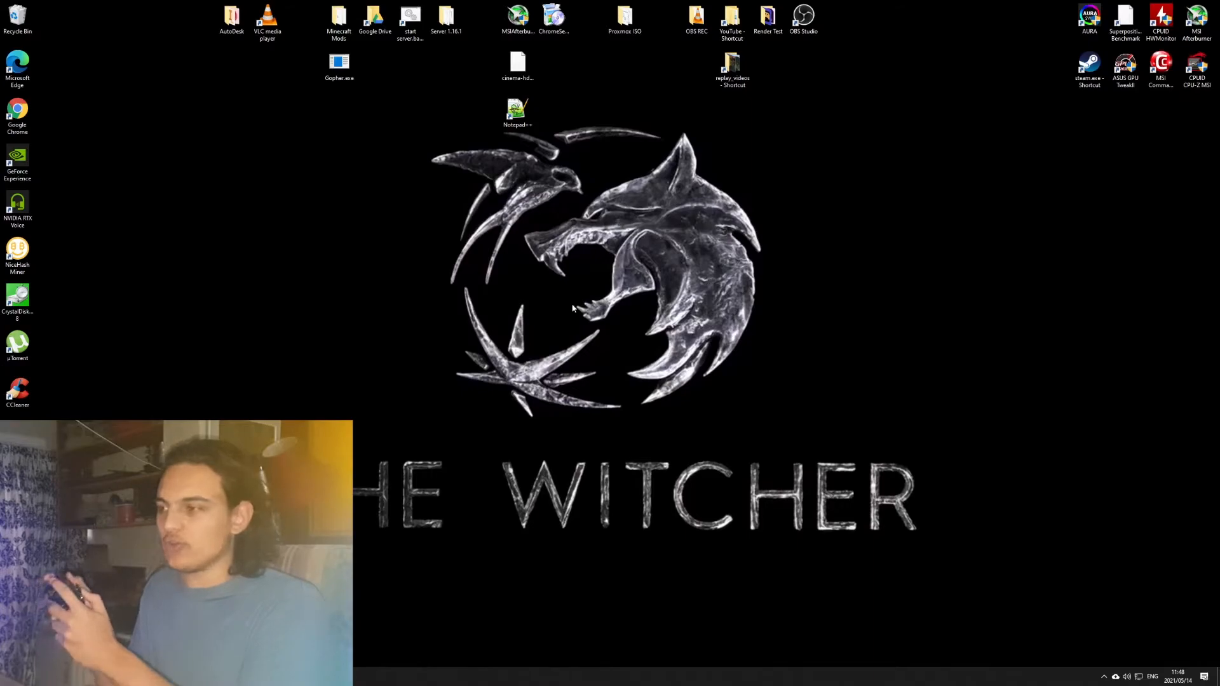
mouse_move(627, 308)
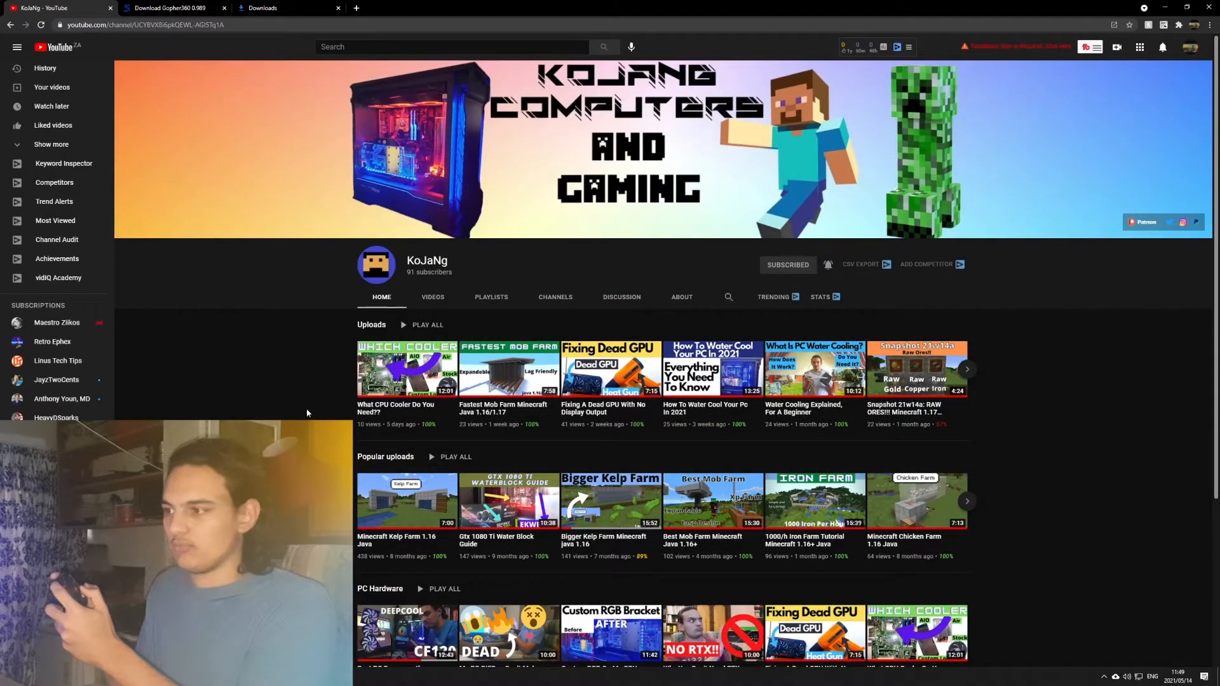
- Scroll down the YouTube channel page with the controller's right stick
scroll("down", 3)
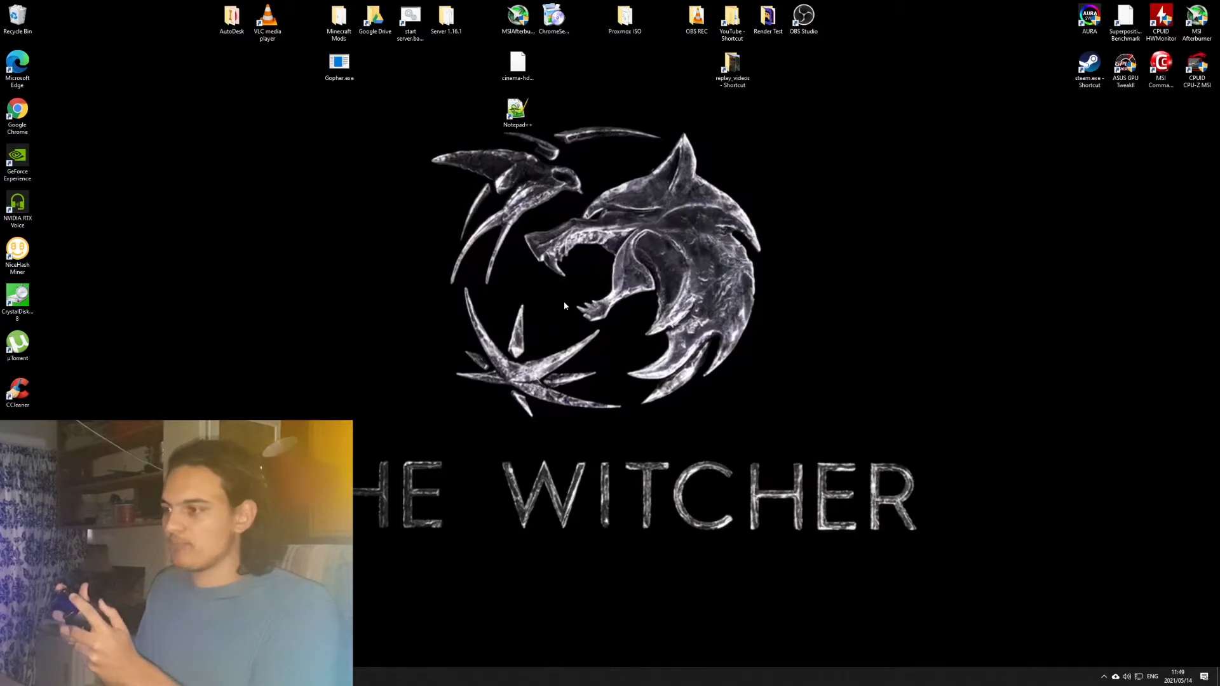
mouse_move(537, 355)
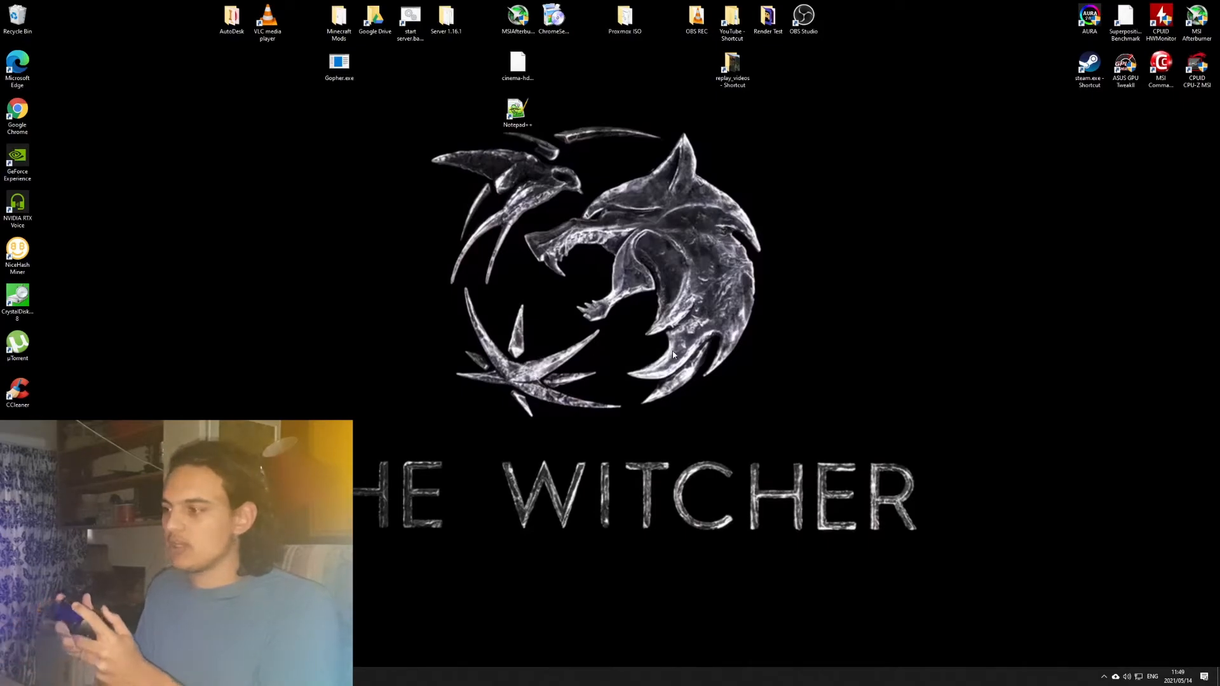
mouse_move(652, 321)
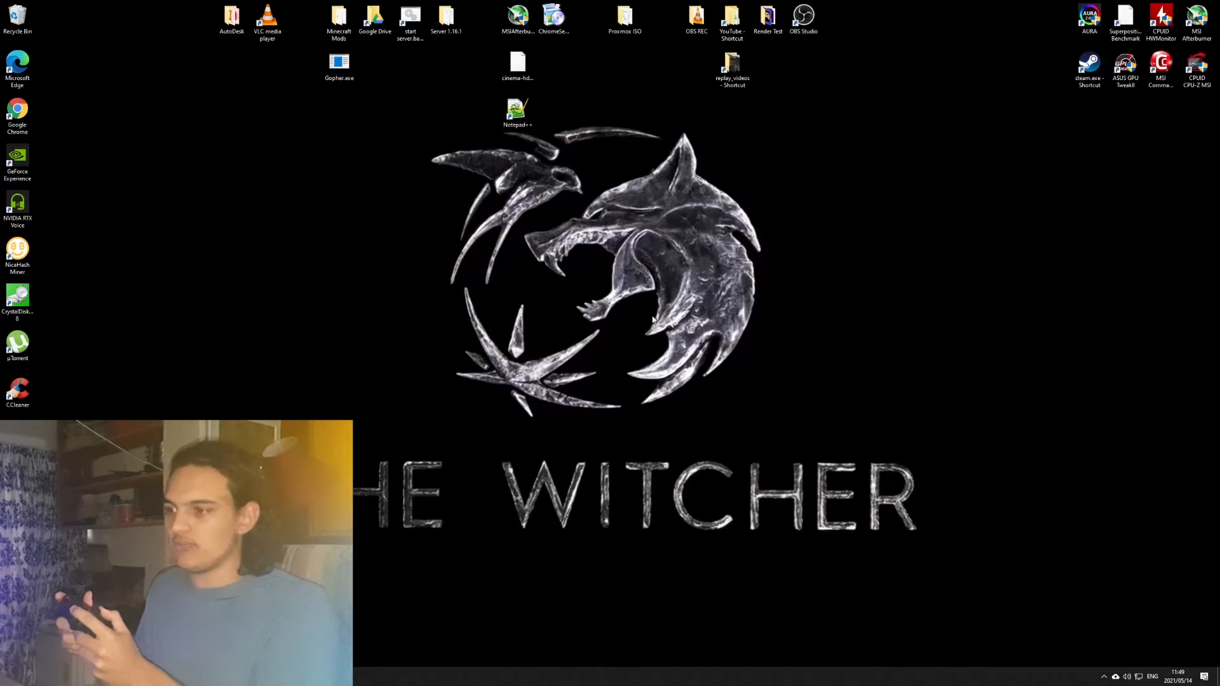
mouse_move(683, 93)
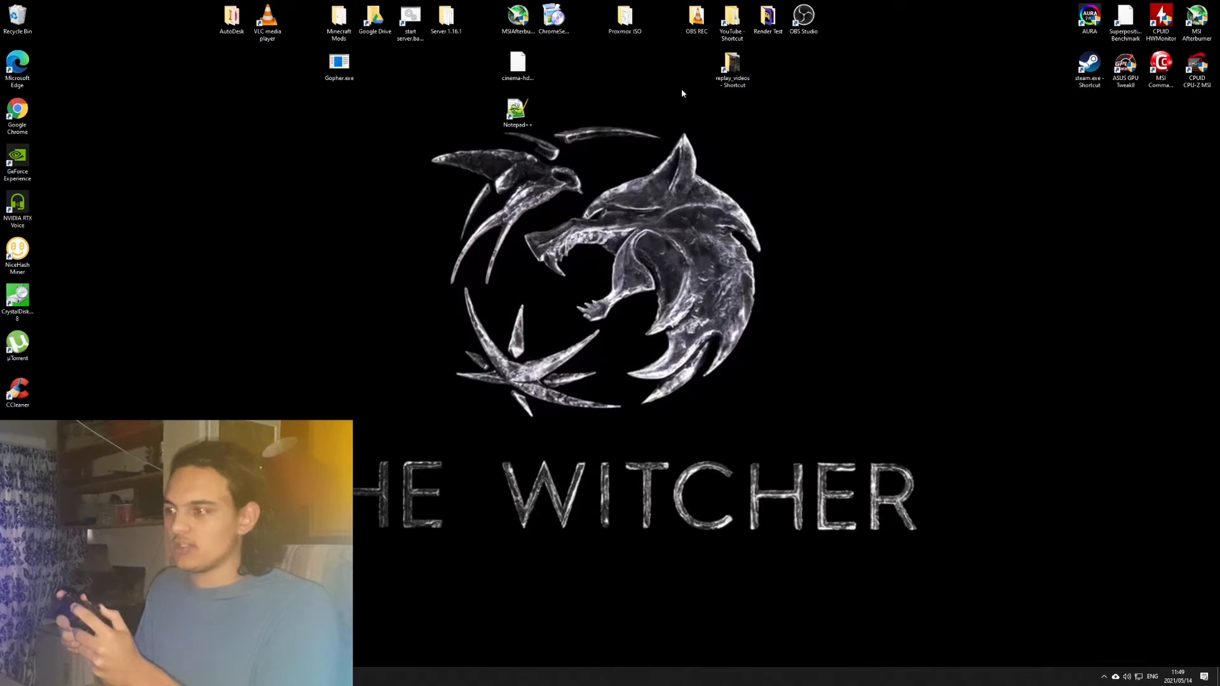
mouse_move(588, 291)
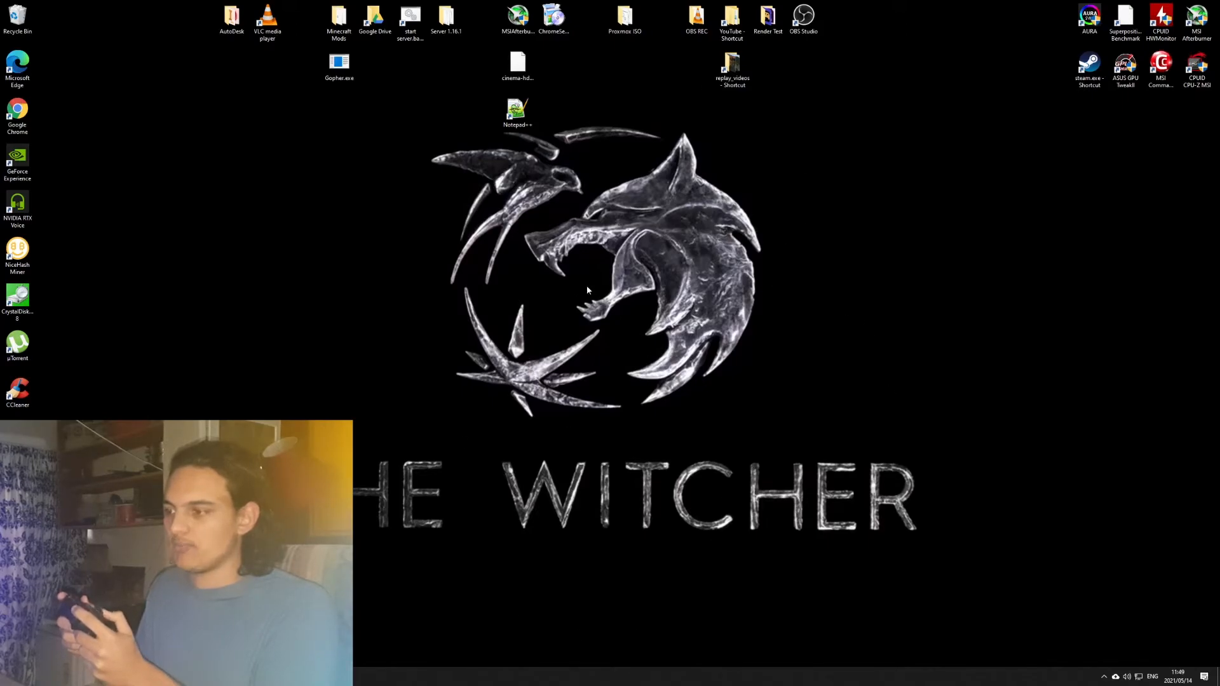
mouse_move(493, 427)
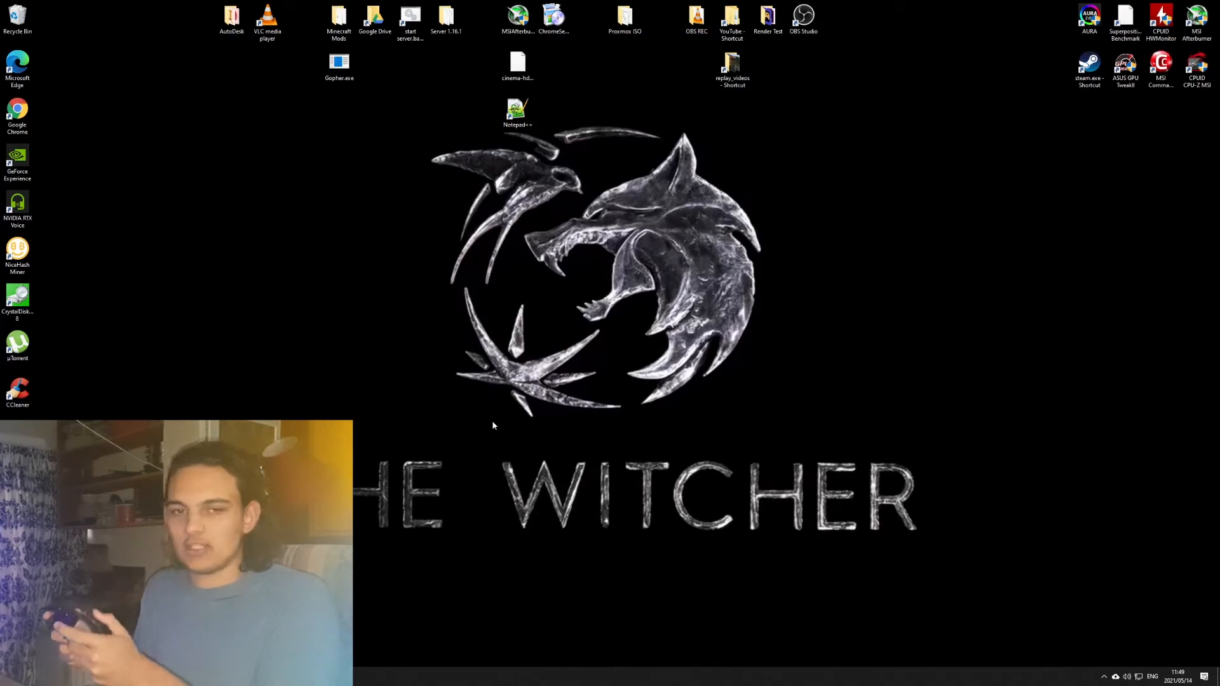